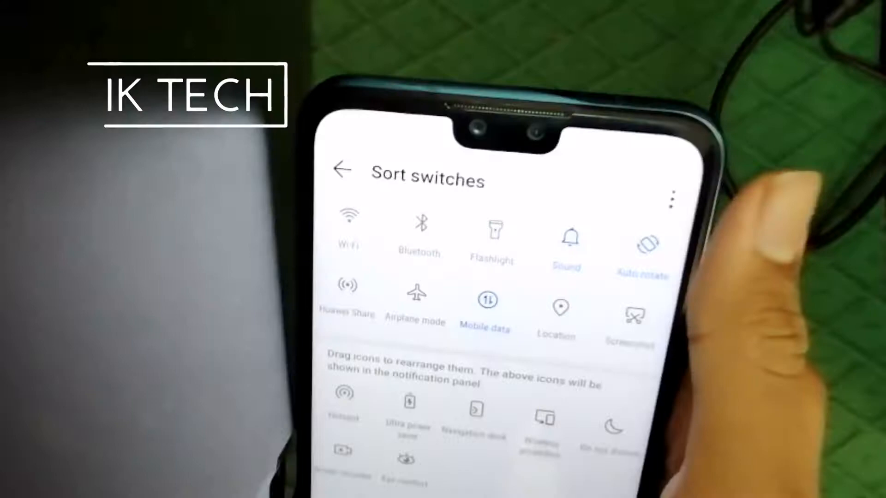
scroll(down, 3)
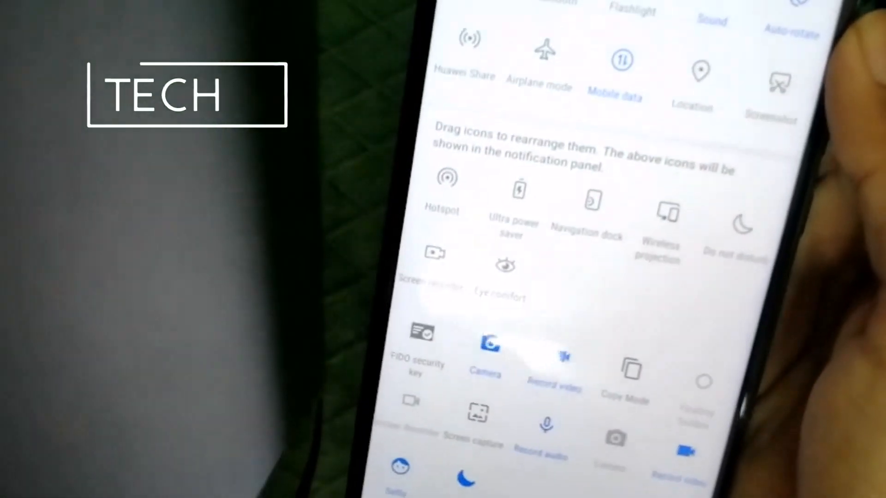